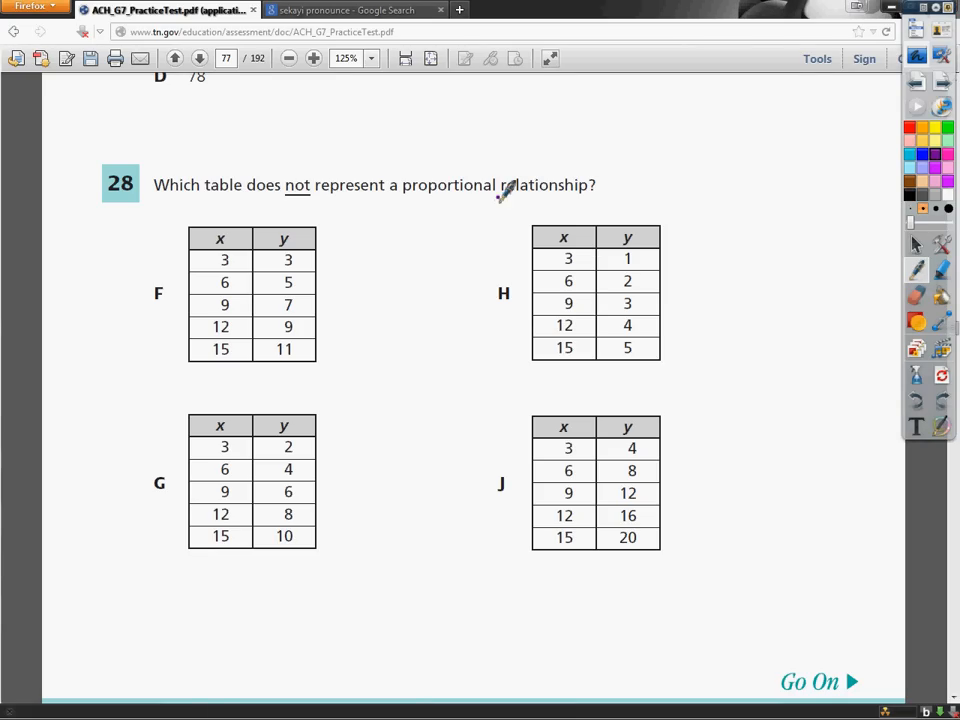
Underline 'proportional' and circle 'not' in question 28 with the purple pen.
left_click_drag(400, 197, 495, 193)
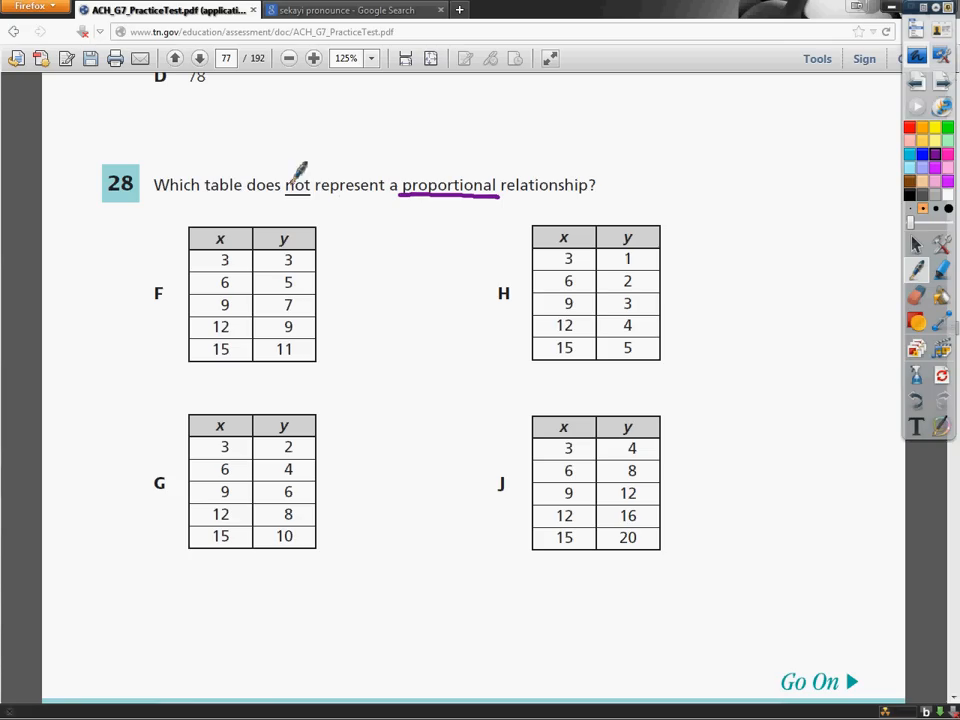
left_click_drag(295, 170, 305, 200)
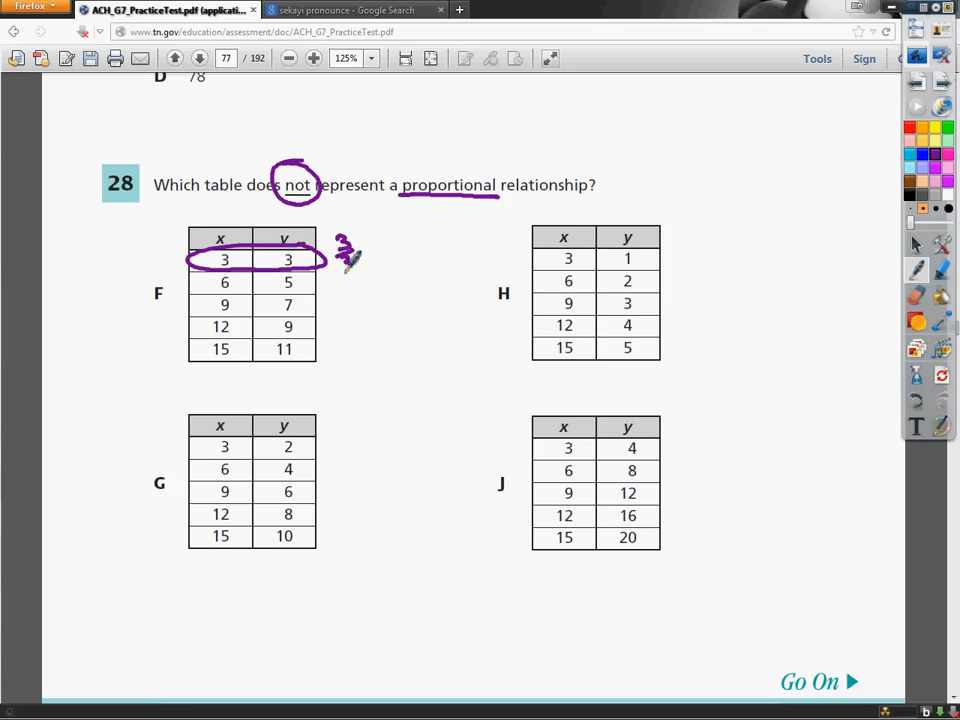
Write 3/3=1, 5/6 and 7/9 beside table F and circle F.
left_click_drag(355, 245, 385, 265)
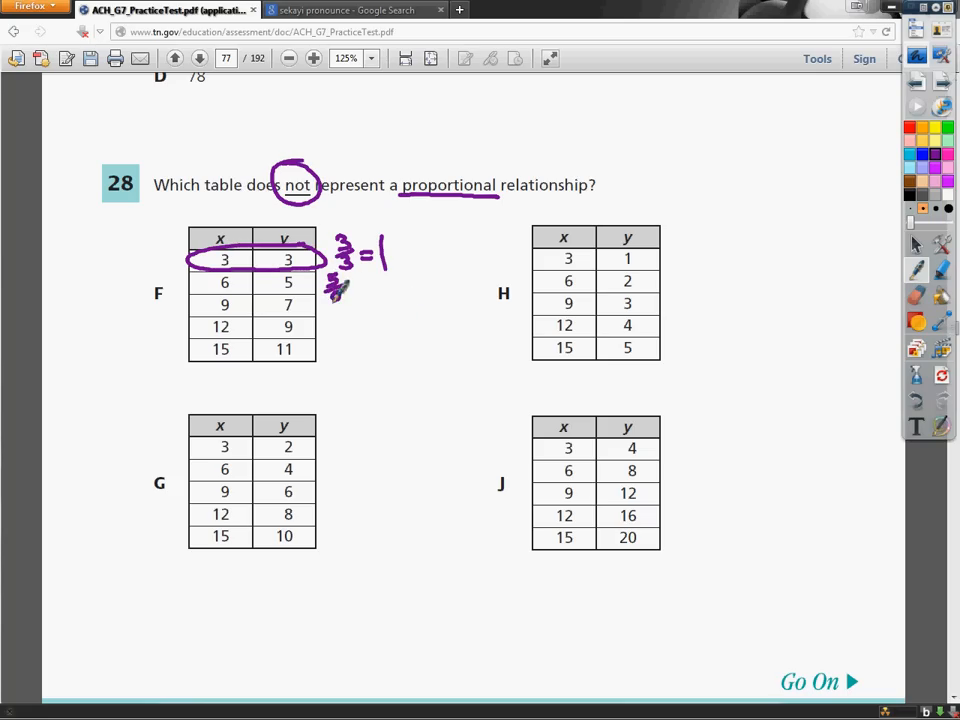
left_click_drag(330, 290, 360, 290)
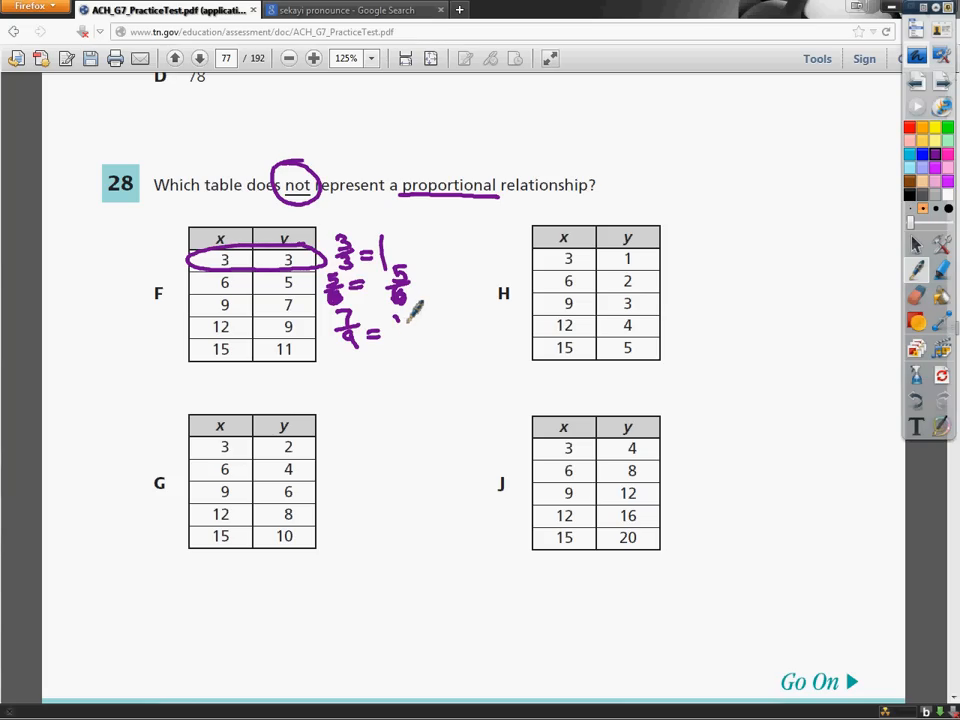
left_click_drag(390, 330, 415, 345)
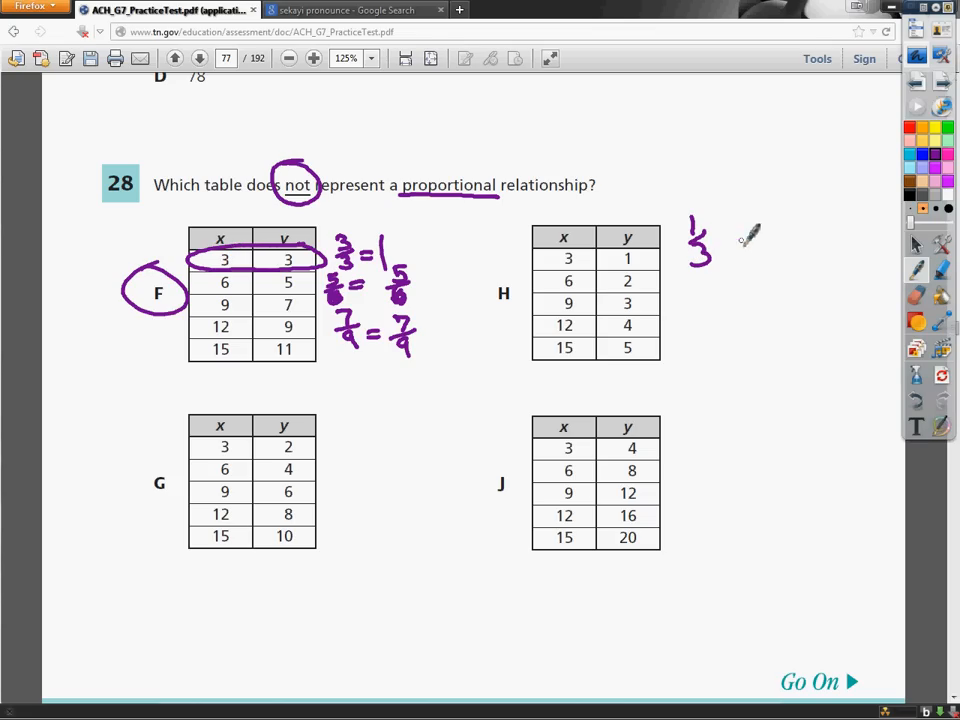
Write 1/3, 2/6 and 3/9, each equal to 1/3, beside table H.
left_click_drag(720, 255, 775, 245)
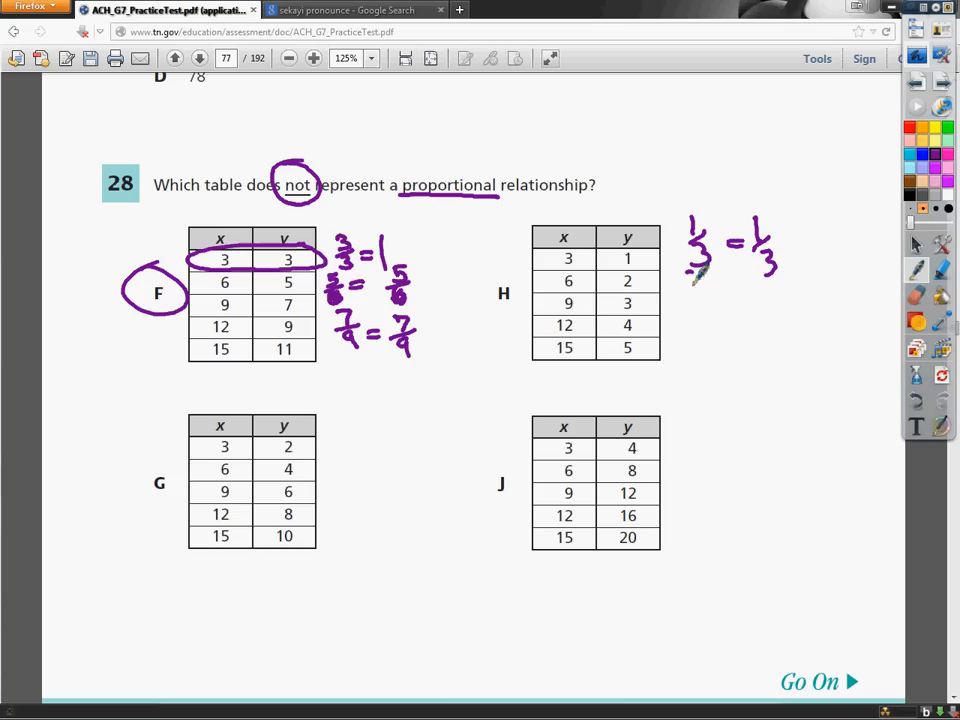
left_click_drag(690, 275, 720, 295)
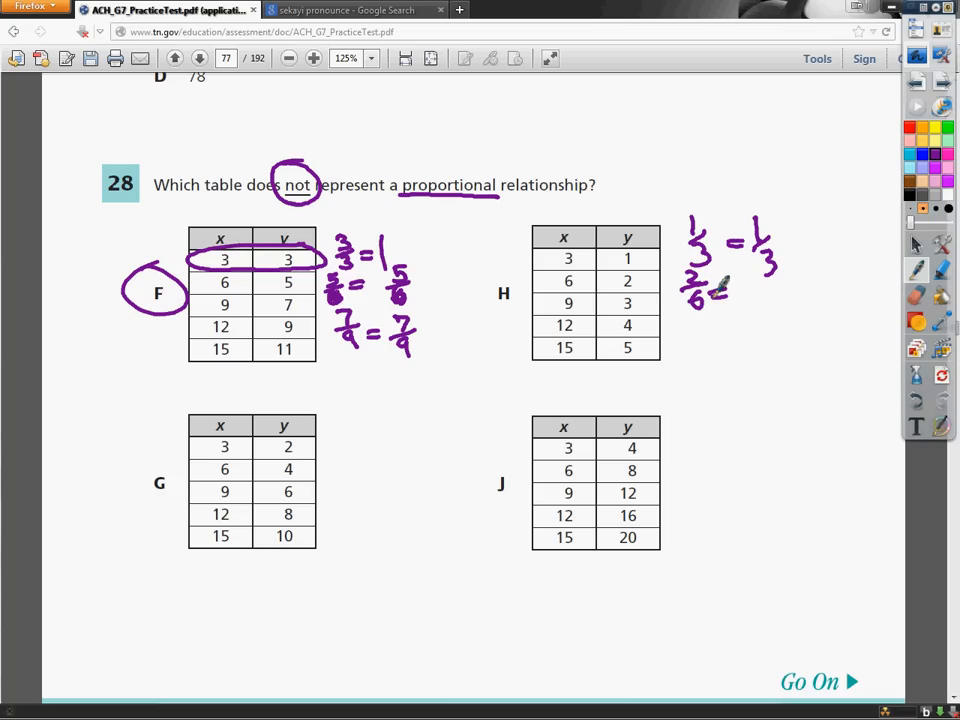
left_click_drag(720, 295, 760, 275)
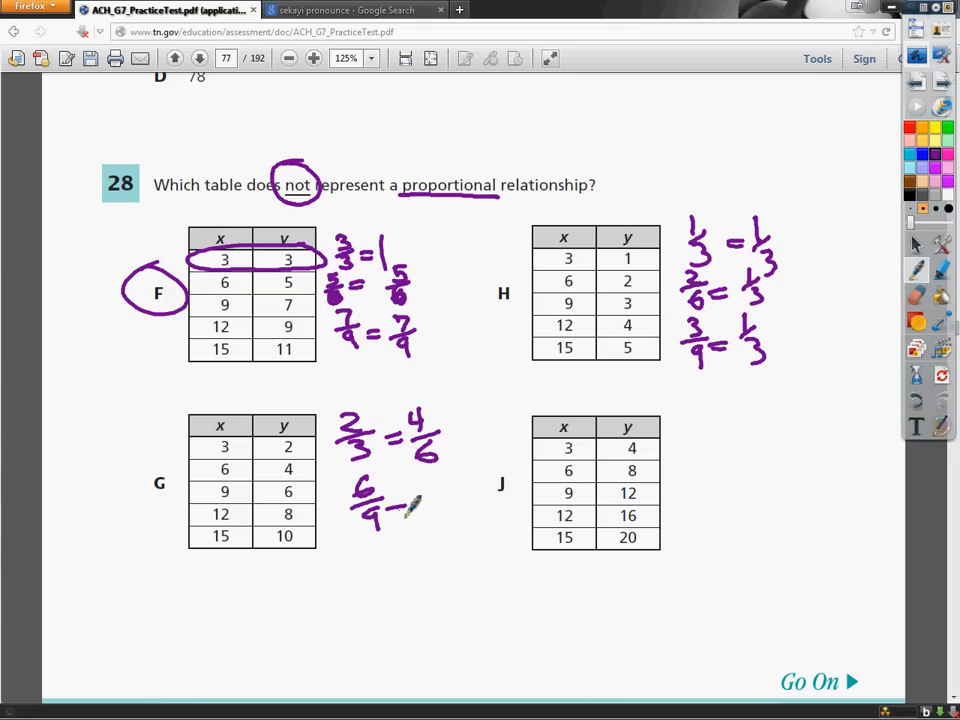
Write 6/9=2/3 and 10/15 for table G, circle the 2/3s, and write J's ratios as 4/3.
left_click_drag(420, 490, 455, 530)
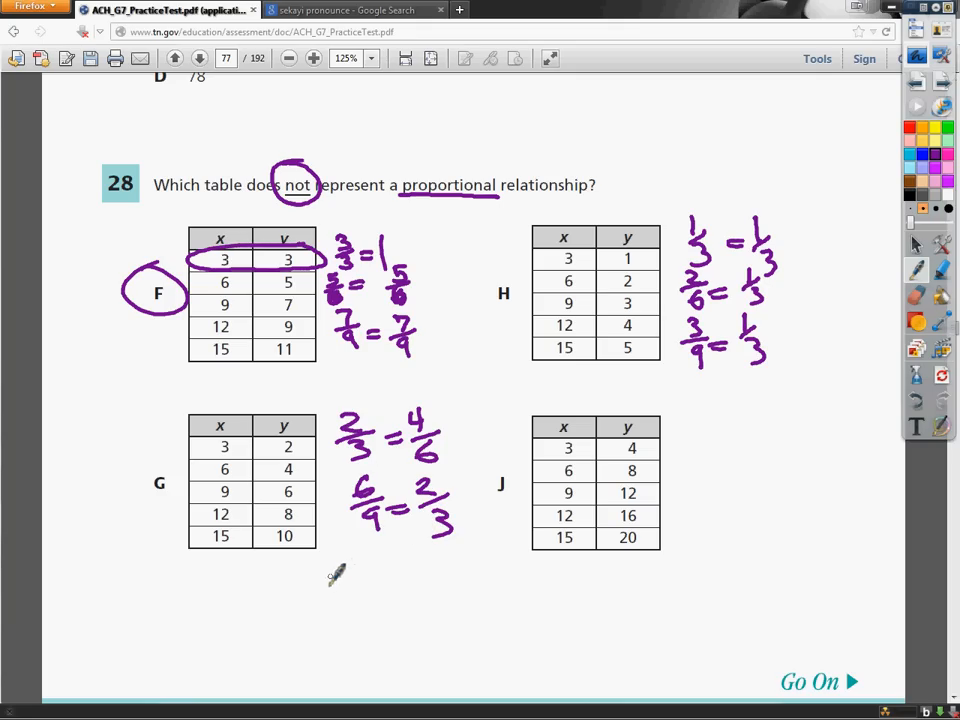
left_click_drag(330, 585, 350, 640)
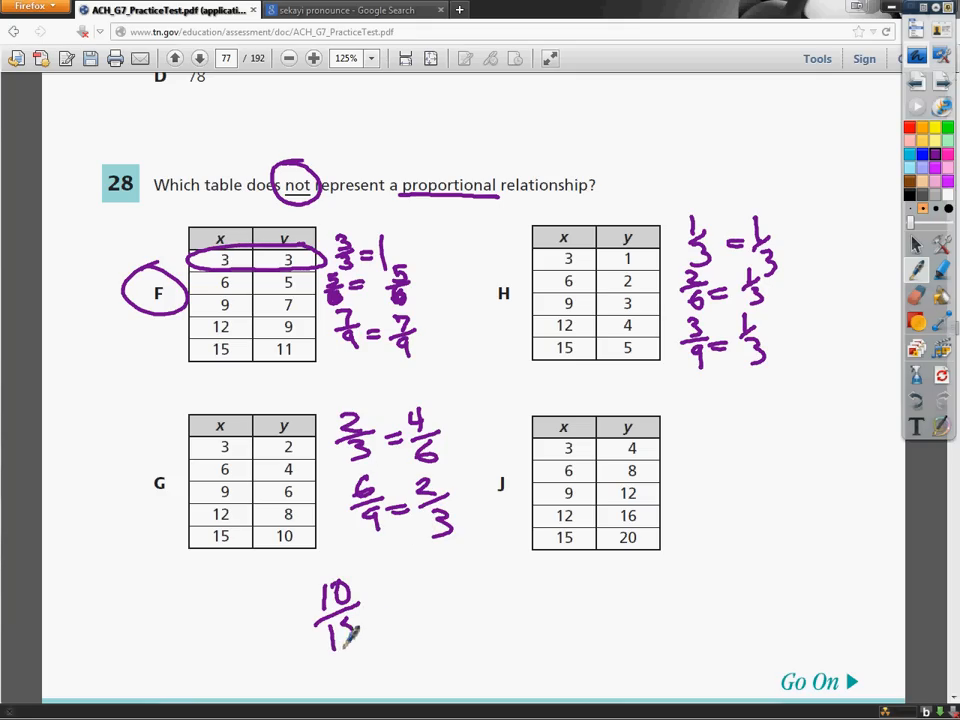
left_click_drag(365, 600, 400, 640)
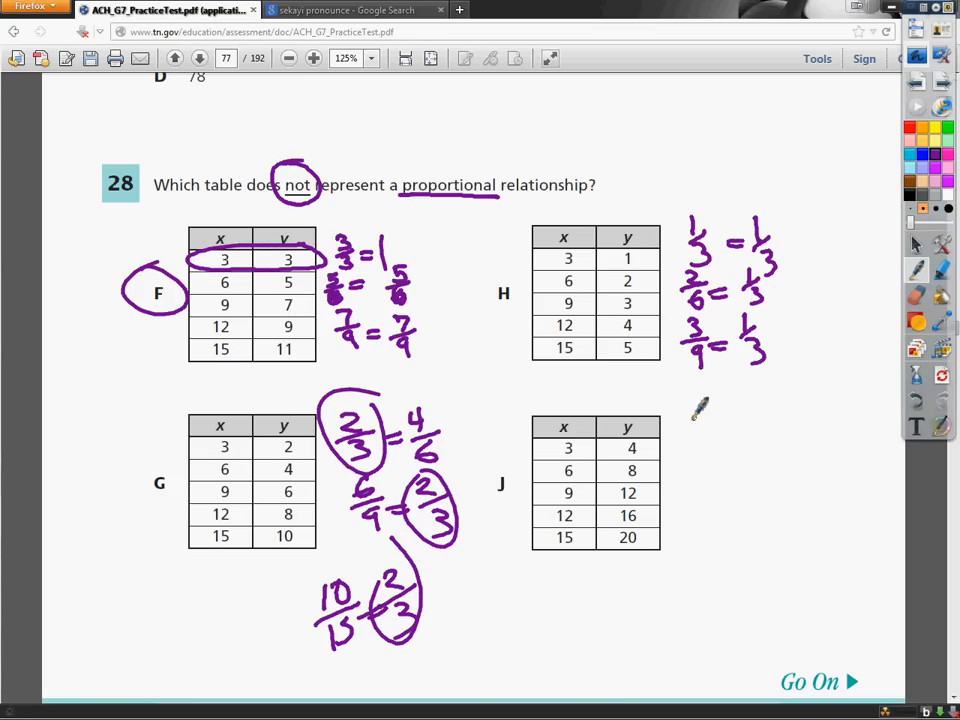
left_click_drag(700, 425, 705, 465)
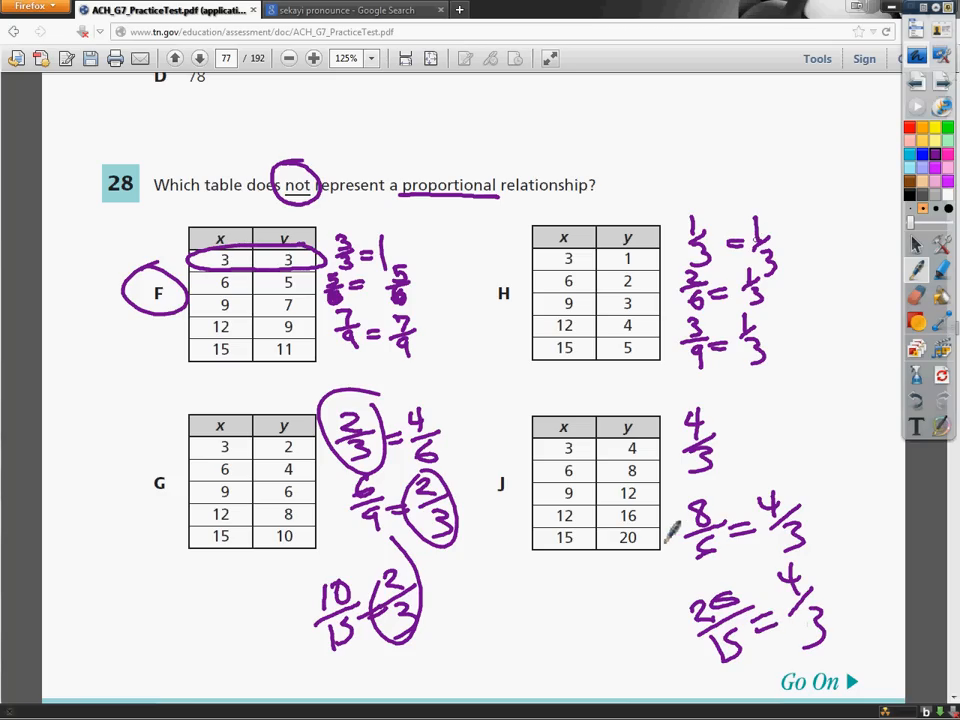
Underline table J's bottom row and write 11/15 left of table F.
left_click_drag(535, 548, 660, 540)
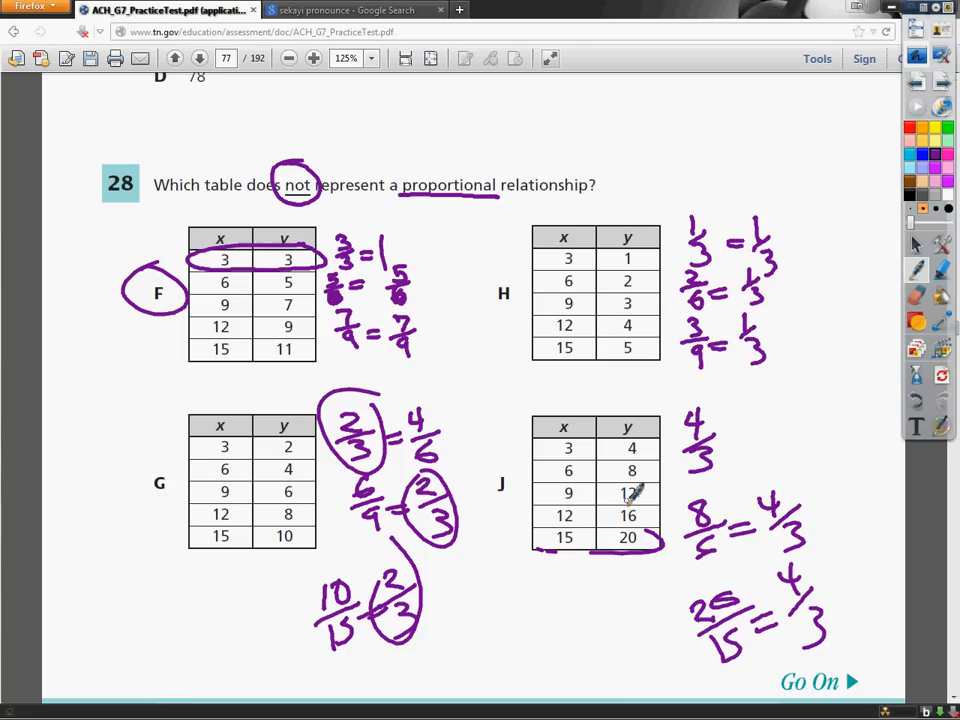
left_click_drag(108, 345, 130, 405)
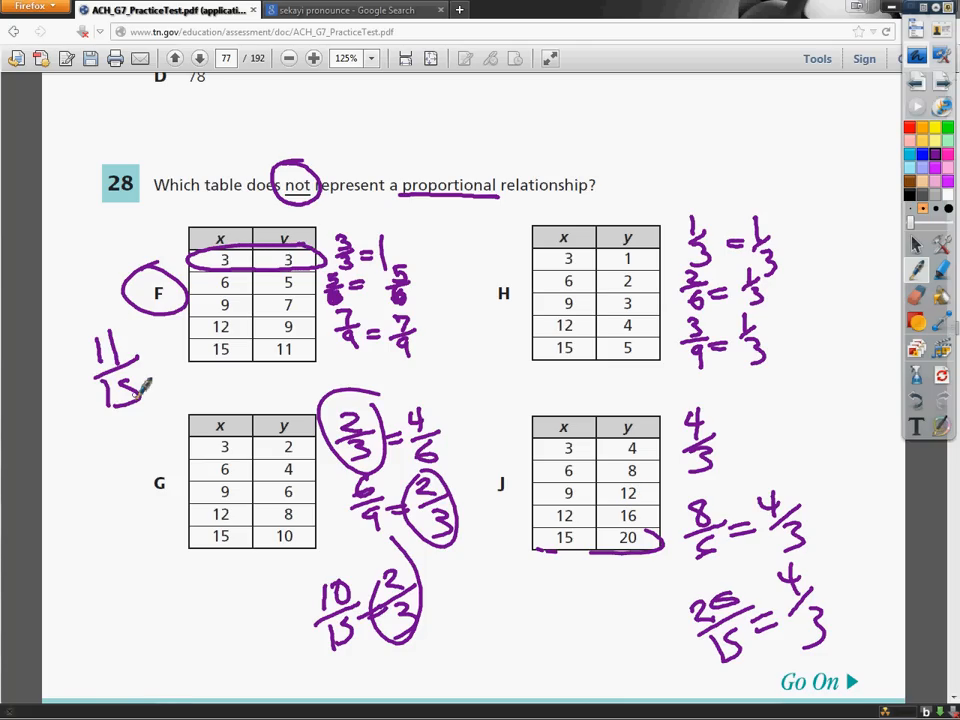